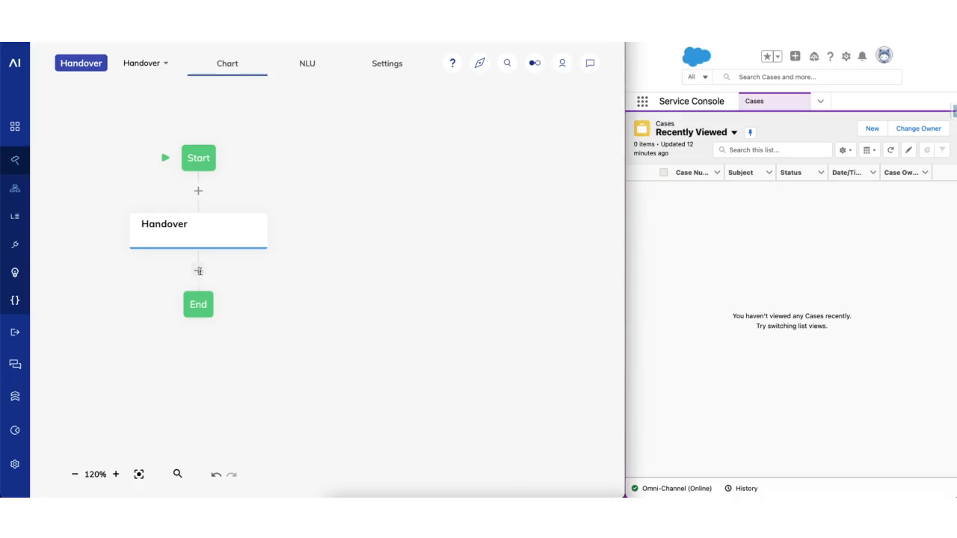
Add a Handover to Agent node below Handover with accepted message 'I will now forward you to a human agent. One moment, please.'
left_click(198, 271)
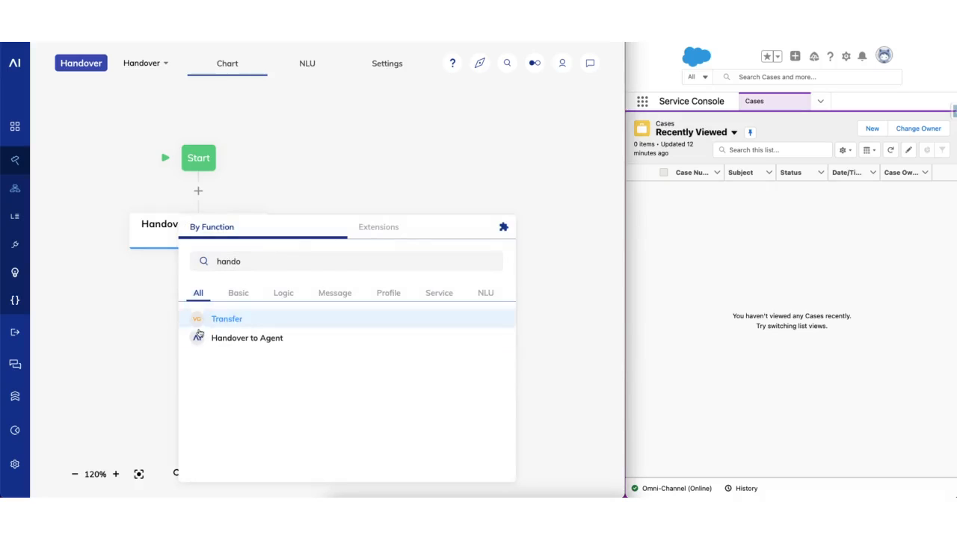
left_click(246, 338)
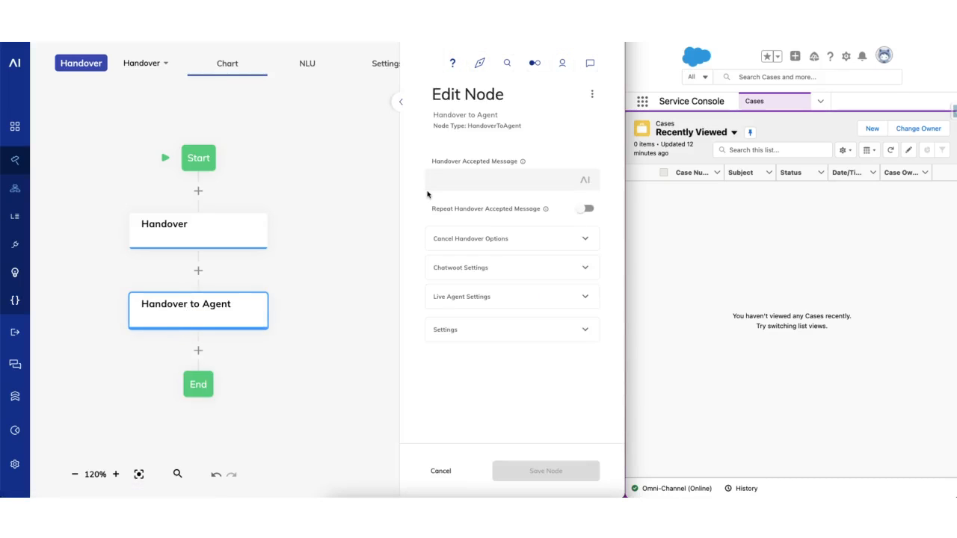
type("I will now forward you to a human agent. One moment, please.")
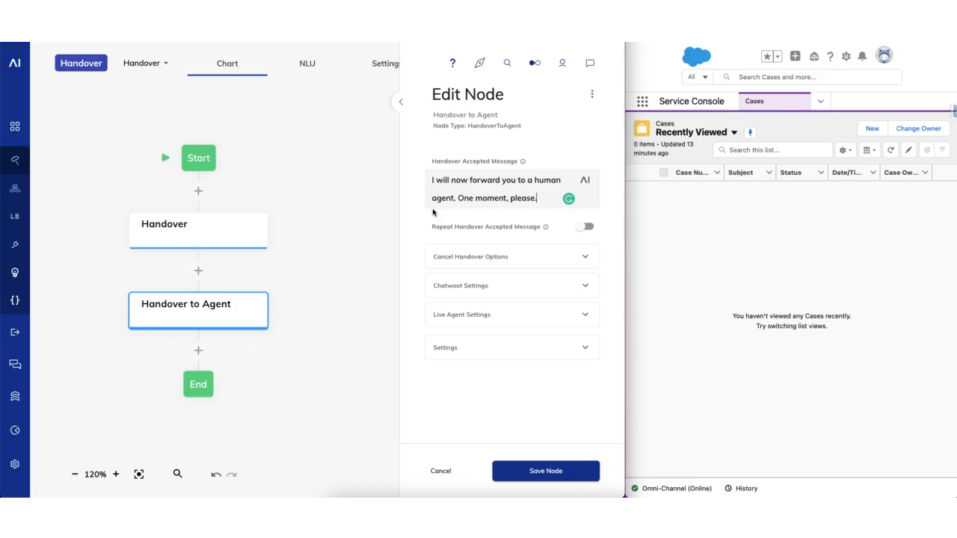
mouse_move(445, 255)
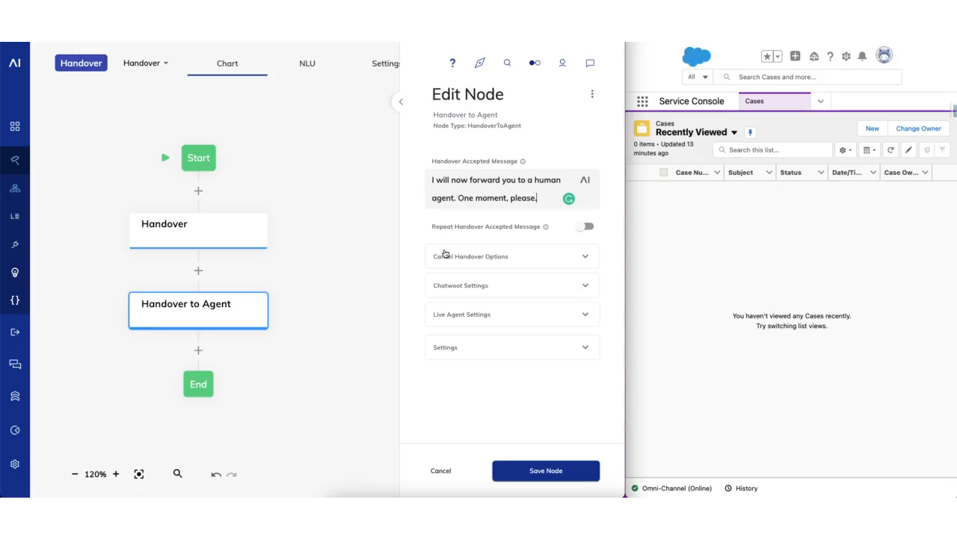
left_click(511, 256)
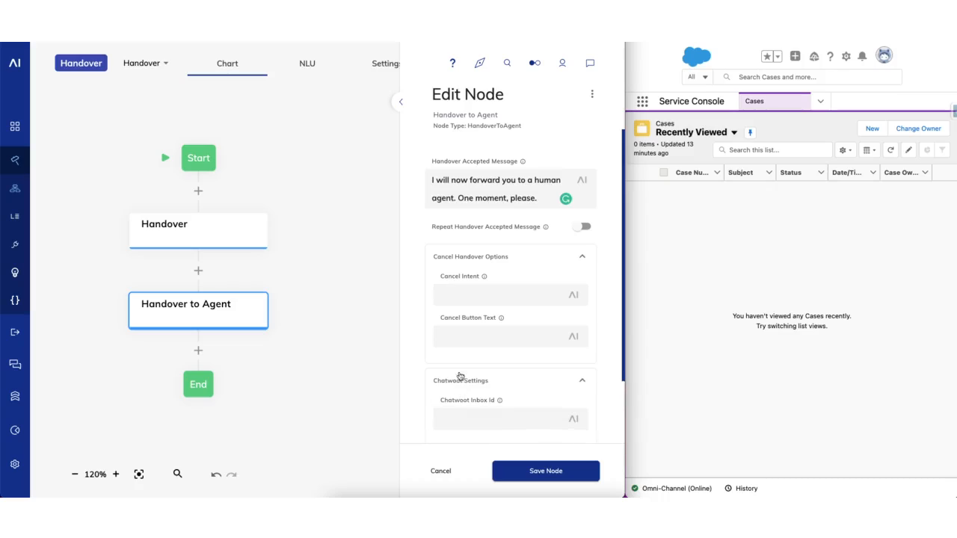
scroll("down", 3)
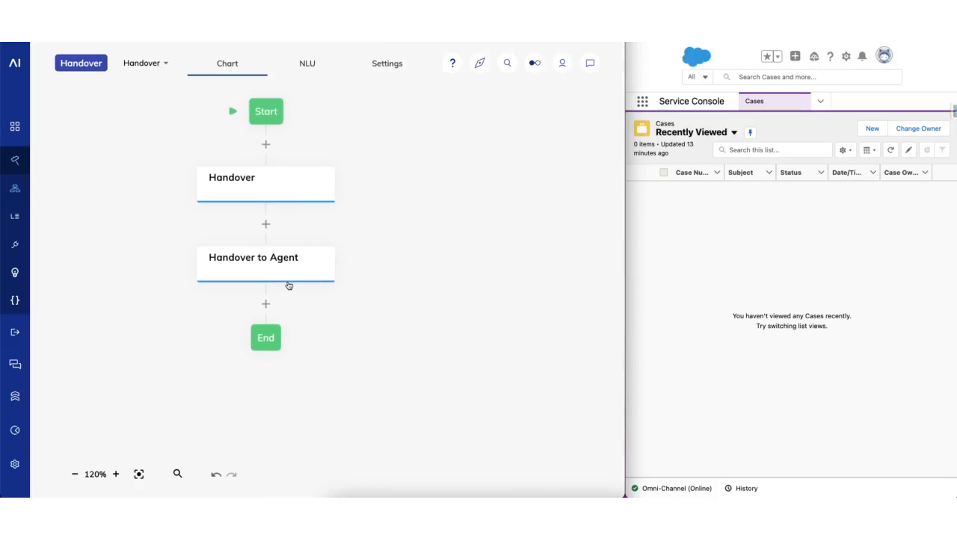
Add a Lookup node below Handover to Agent with type Handover Status
left_click(265, 223)
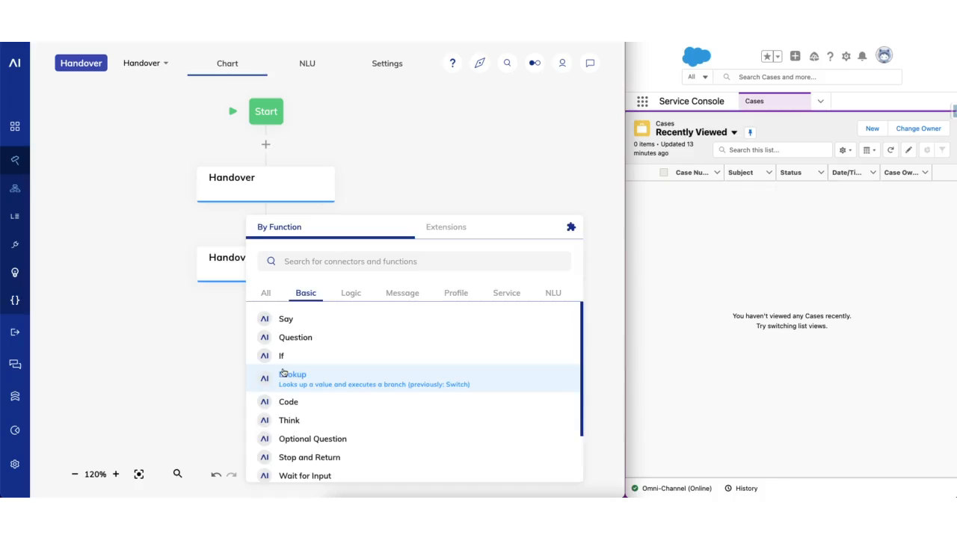
left_click(293, 374)
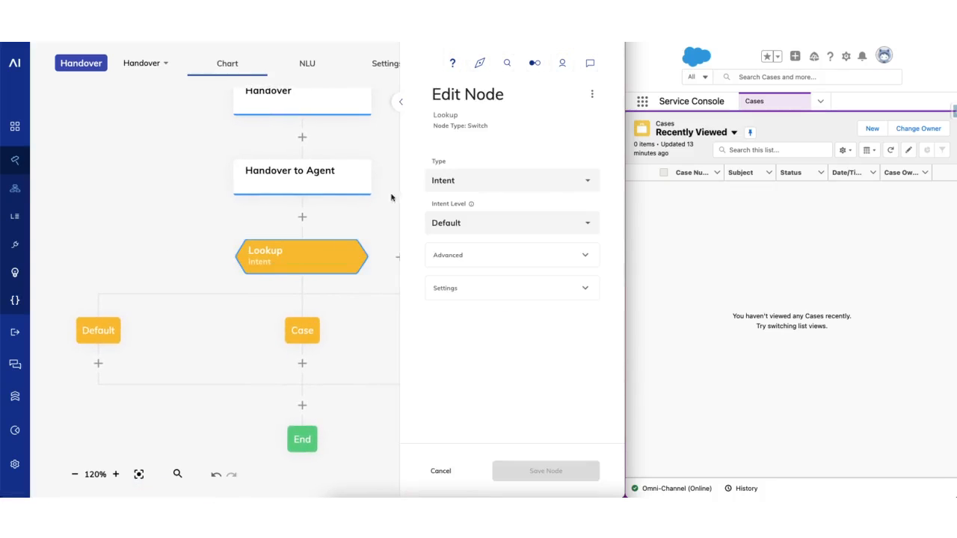
left_click(511, 180)
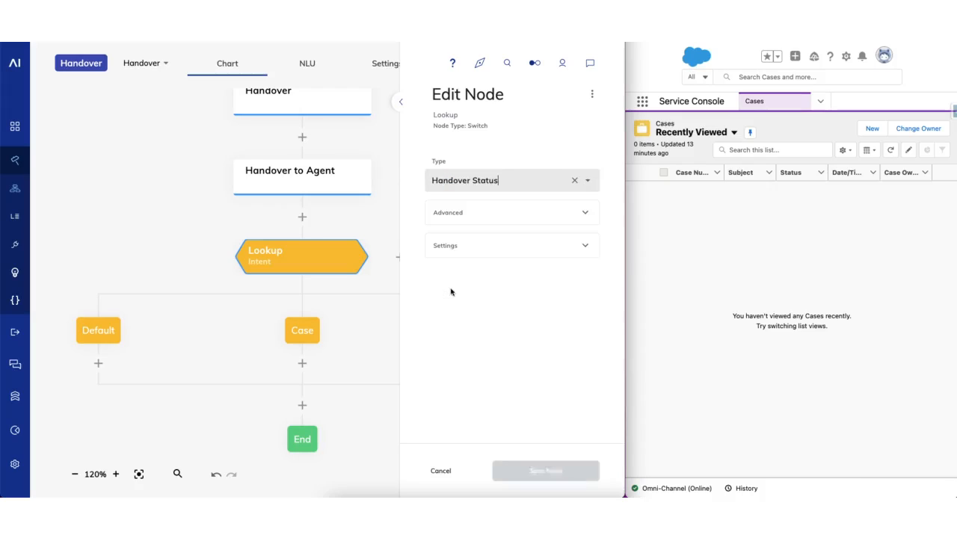
left_click(545, 471)
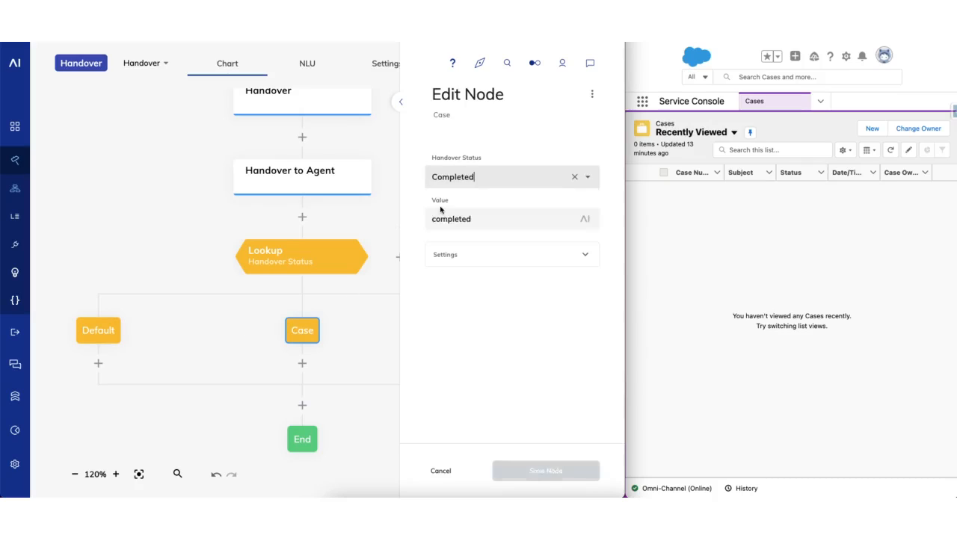
Save the Completed case and set the second lookup case to Cancelled
left_click(545, 470)
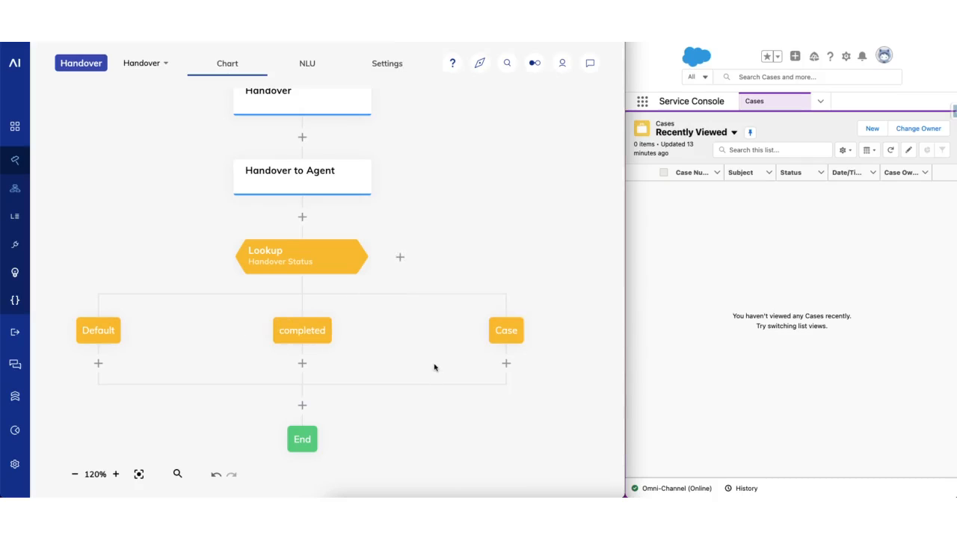
left_click(506, 331)
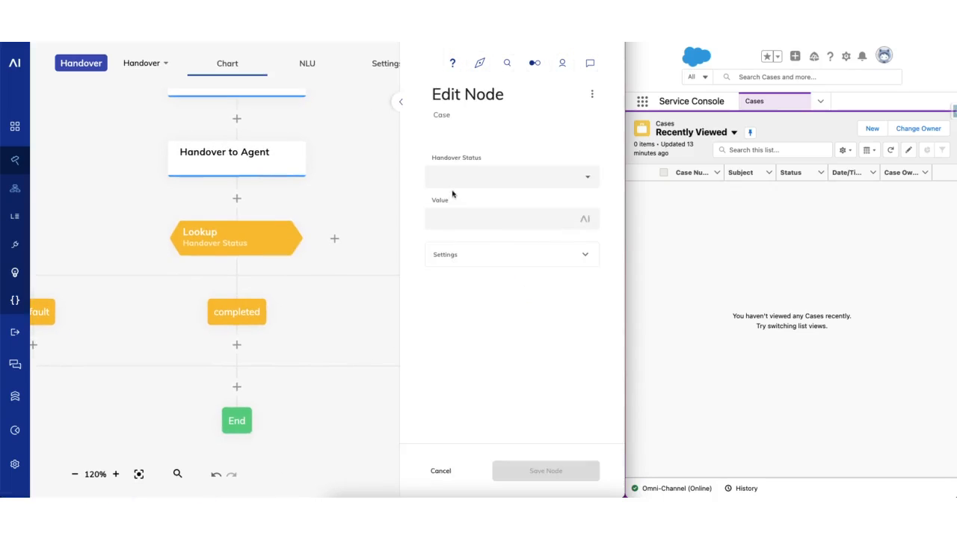
left_click(512, 177)
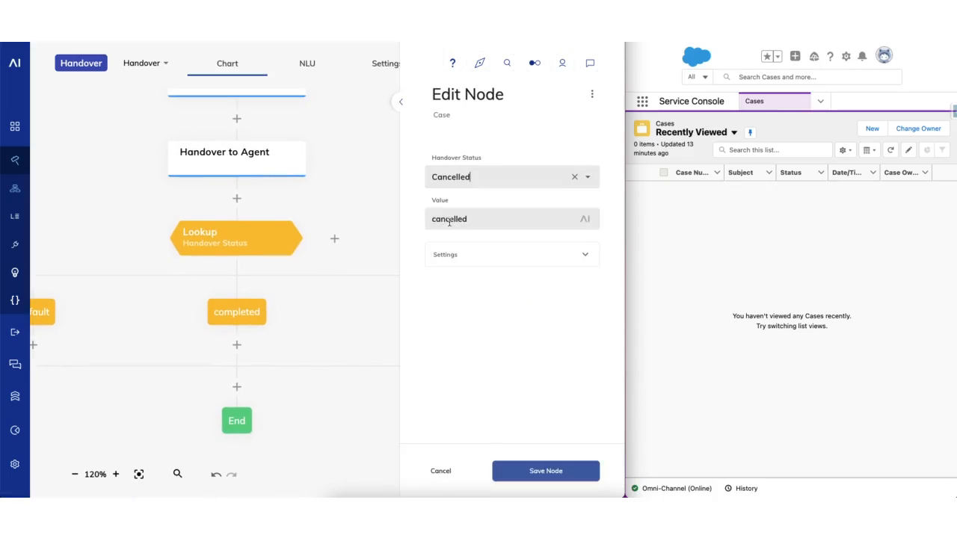
left_click(545, 471)
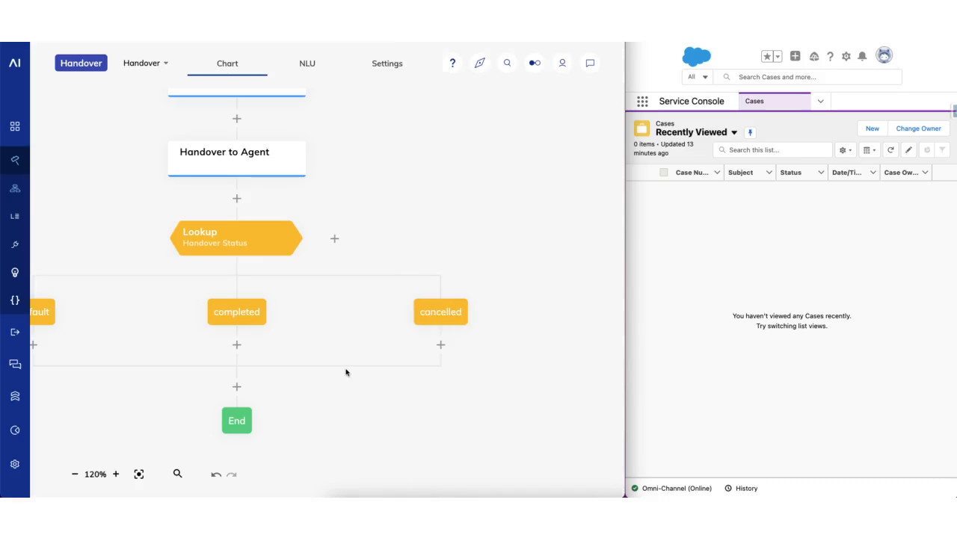
mouse_move(236, 345)
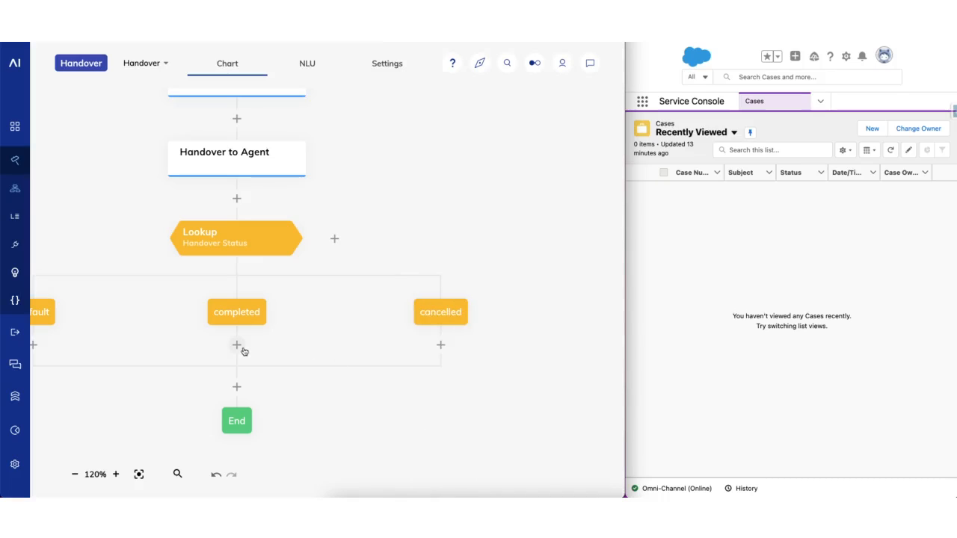
left_click(236, 344)
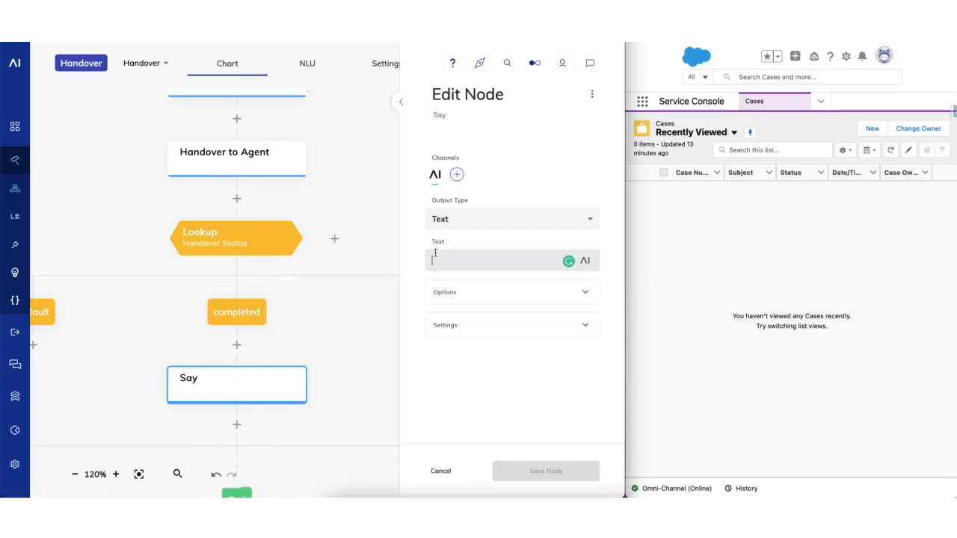
Save the completed-branch Say node reading 'The chat was ended. You are now talking to the virtual agent again.'
type("The chat was ended. You are now")
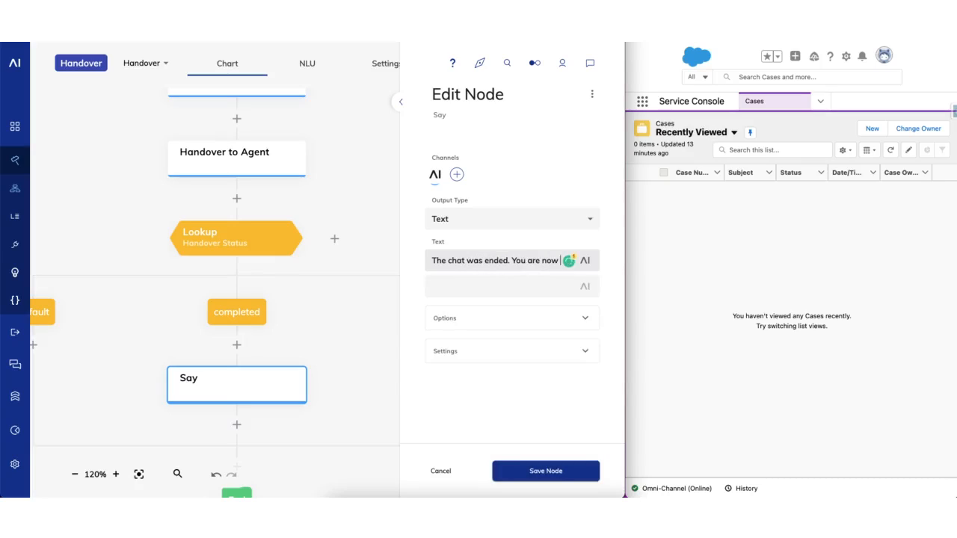
type("talking to the vi")
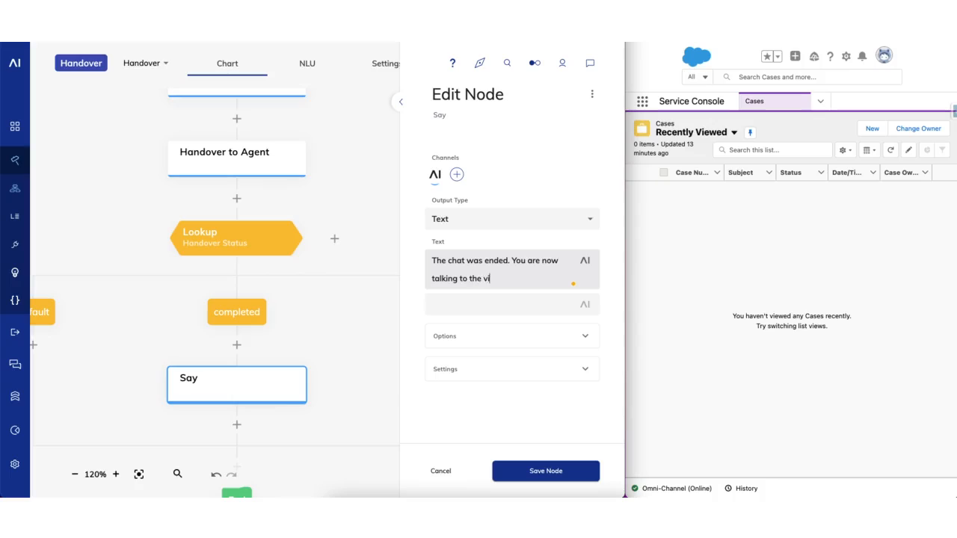
type("rtual agent again.")
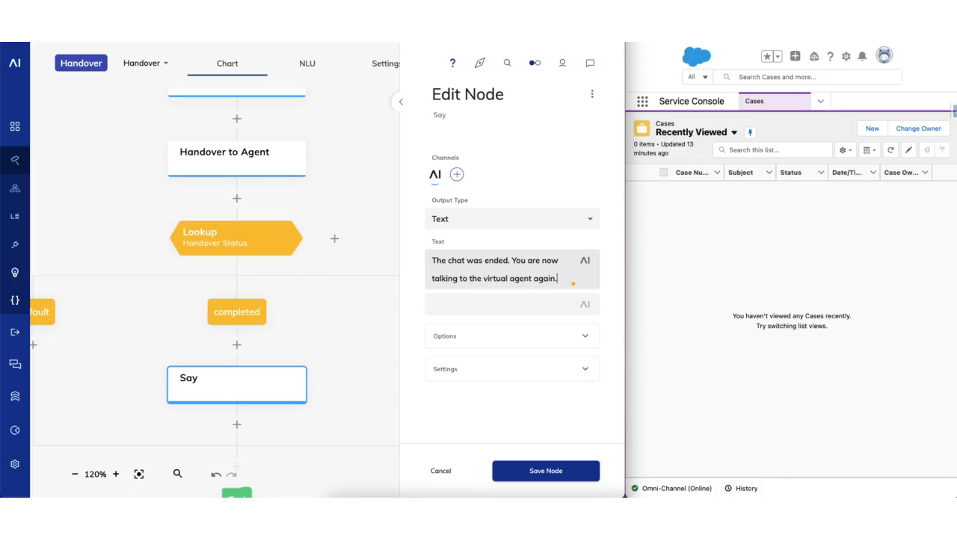
left_click(545, 471)
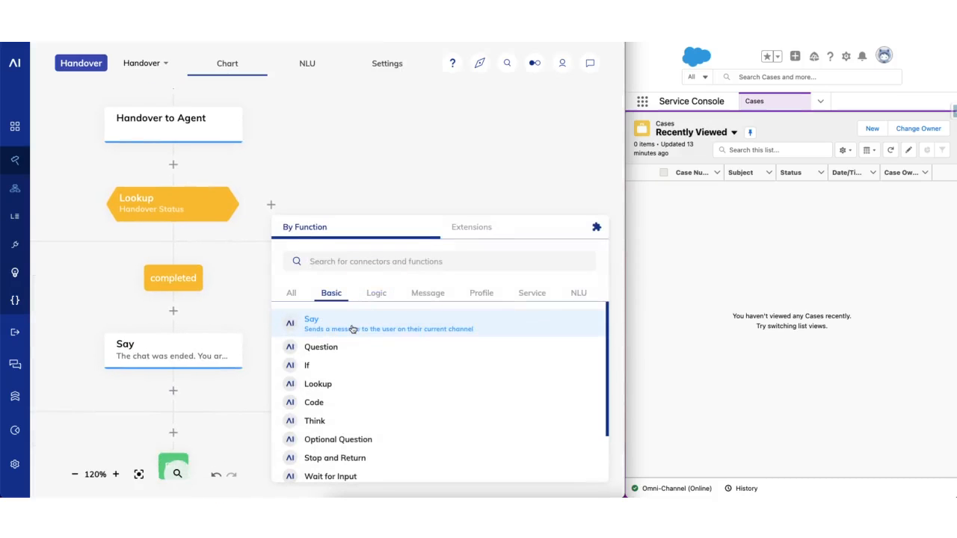
Add Say (2) under cancelled reading 'Sure, I will cancel it. How else may I help you?'
left_click(311, 320)
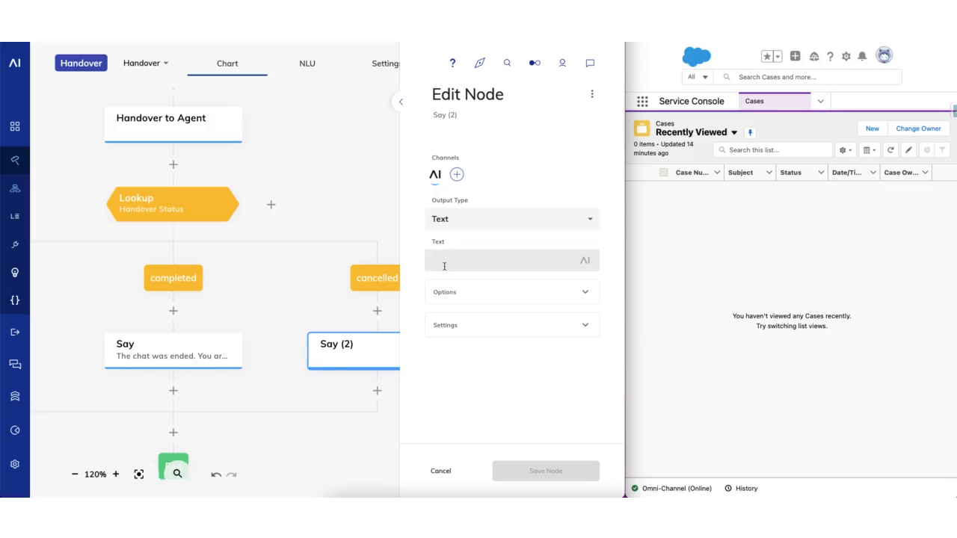
type("Sure, I will")
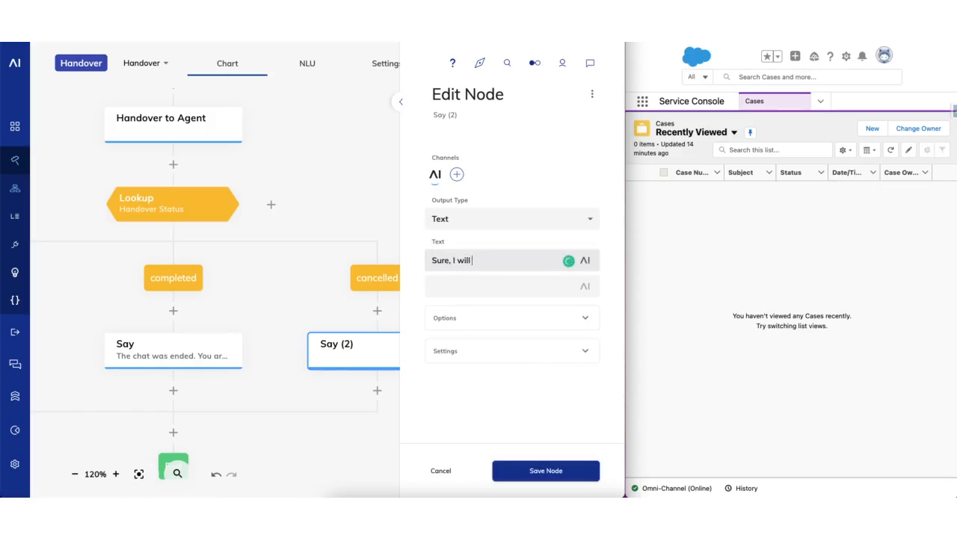
type("cancel it. How else may")
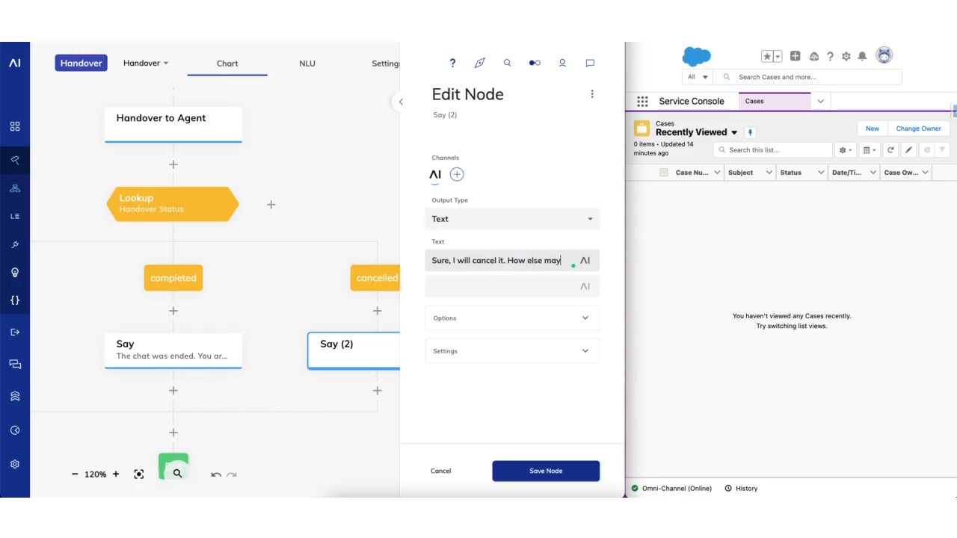
type("helo")
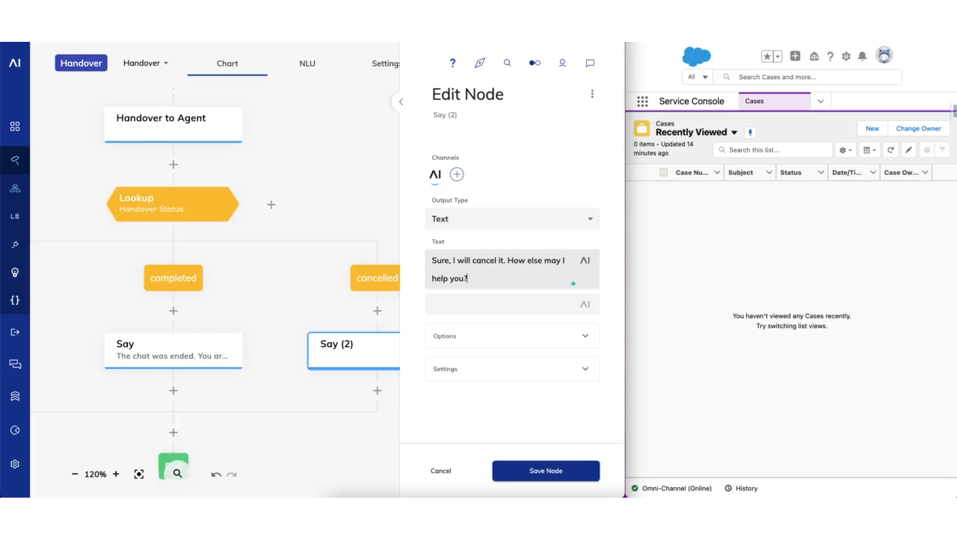
left_click(545, 470)
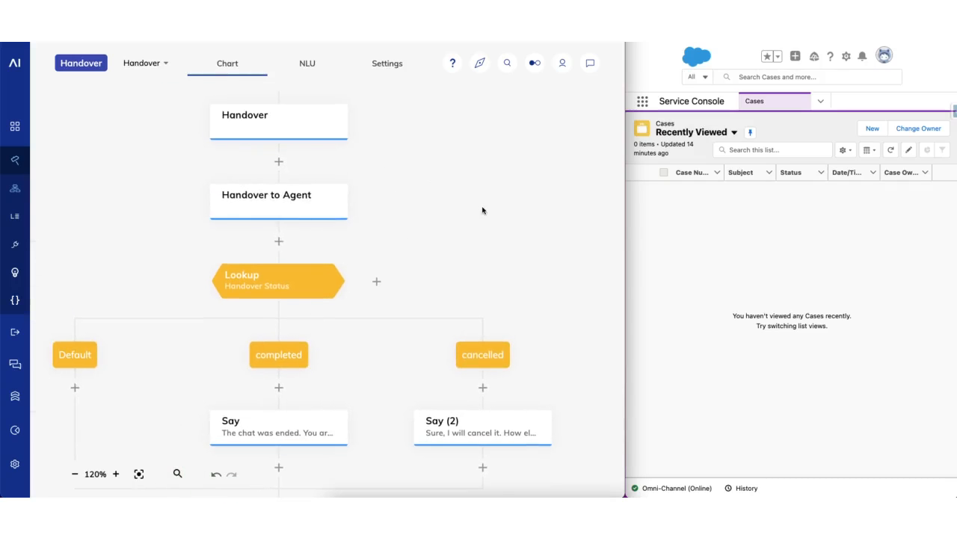
right_click(284, 119)
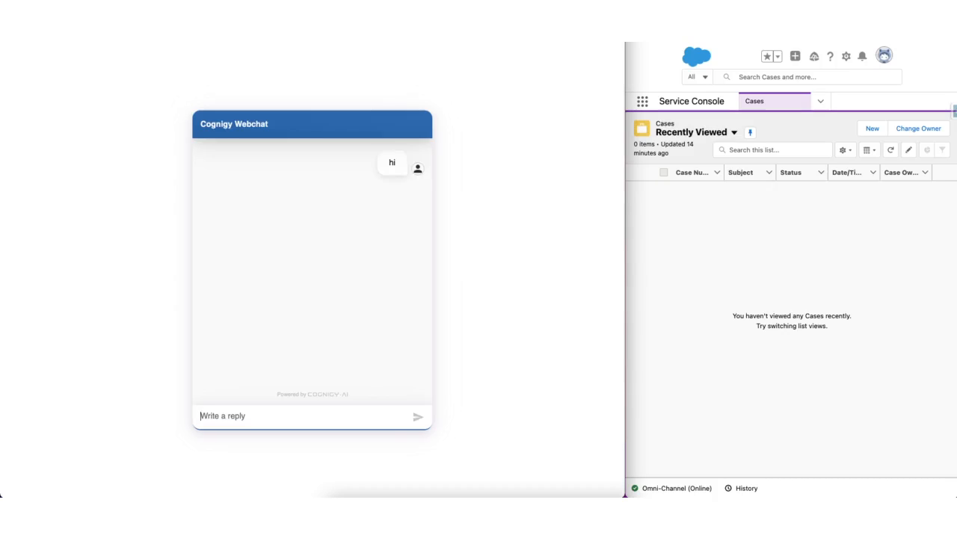
Send 'I would like to talk to a human agent' in the webchat
type("I would like to")
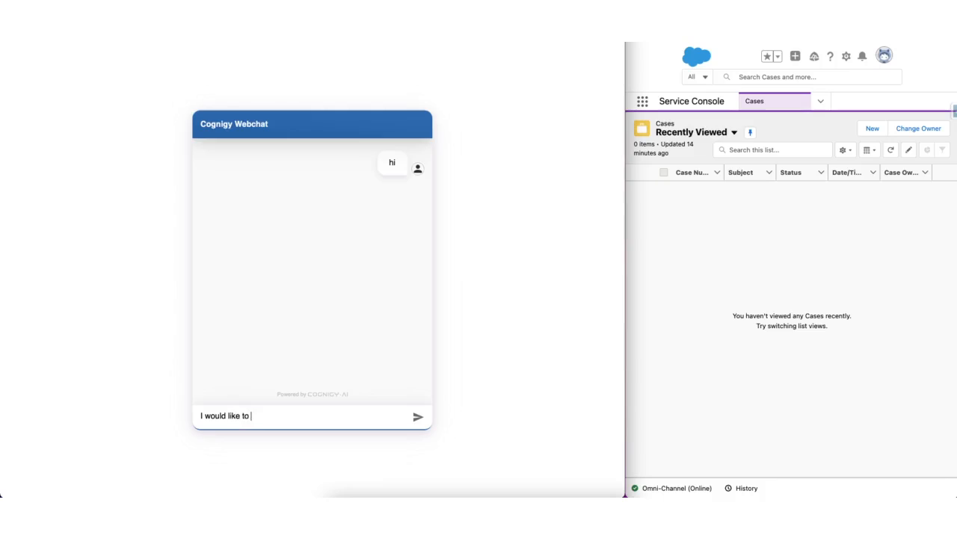
type("talk to a h")
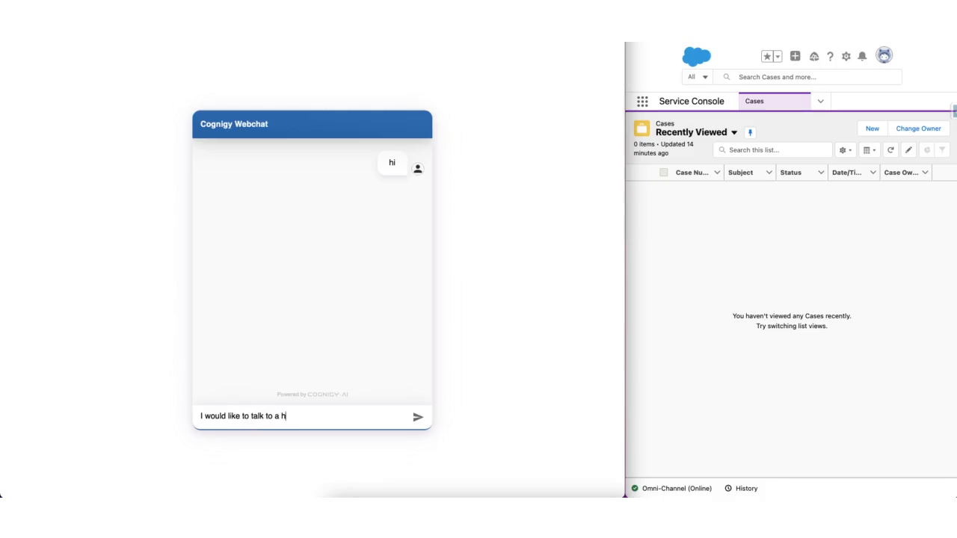
left_click(417, 416)
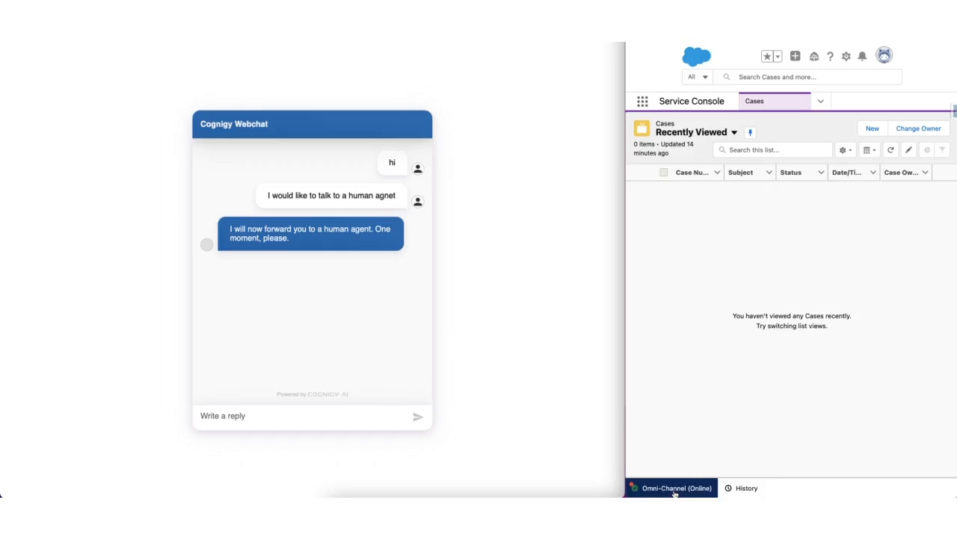
Accept chat 00000757 in Omni-Channel and greet the visitor with 'Hey, how can I help'
left_click(674, 489)
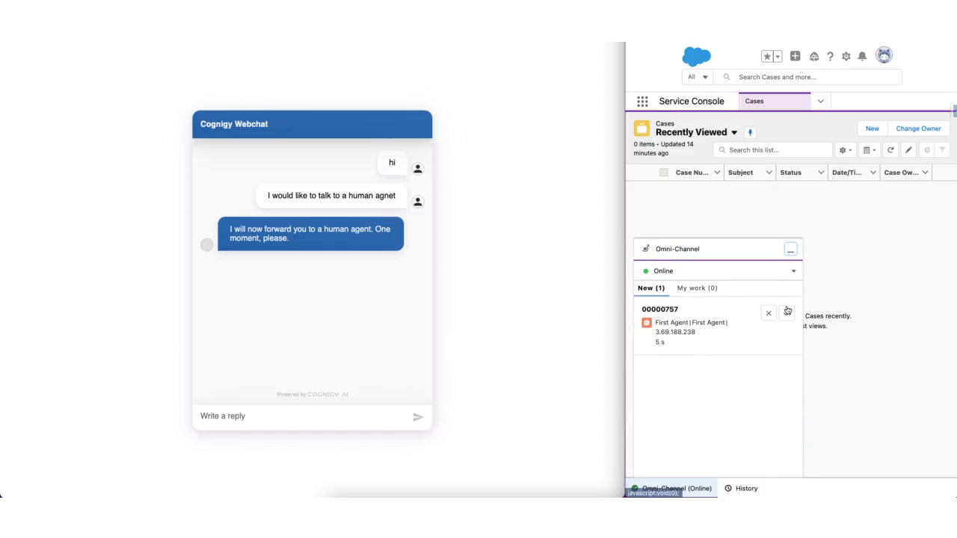
left_click(787, 312)
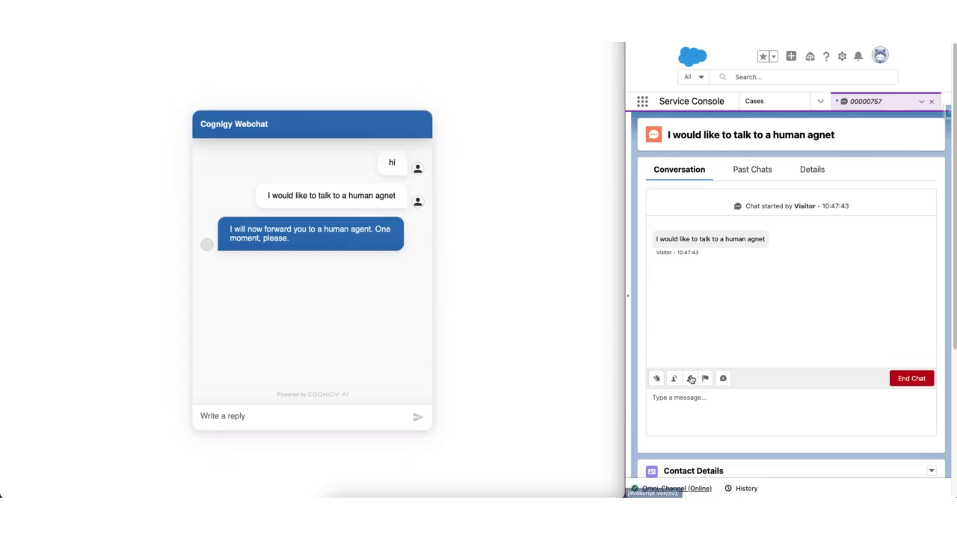
left_click(785, 411)
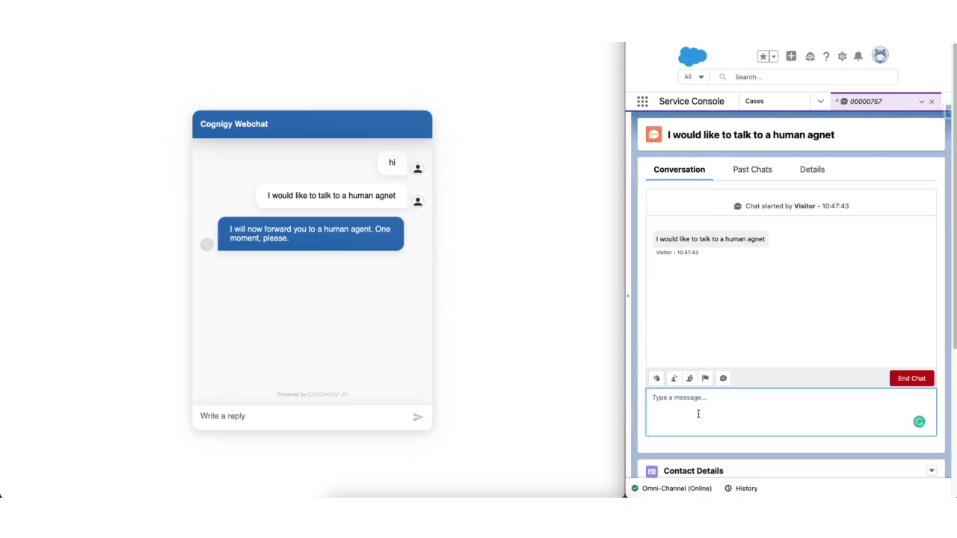
type("Hey")
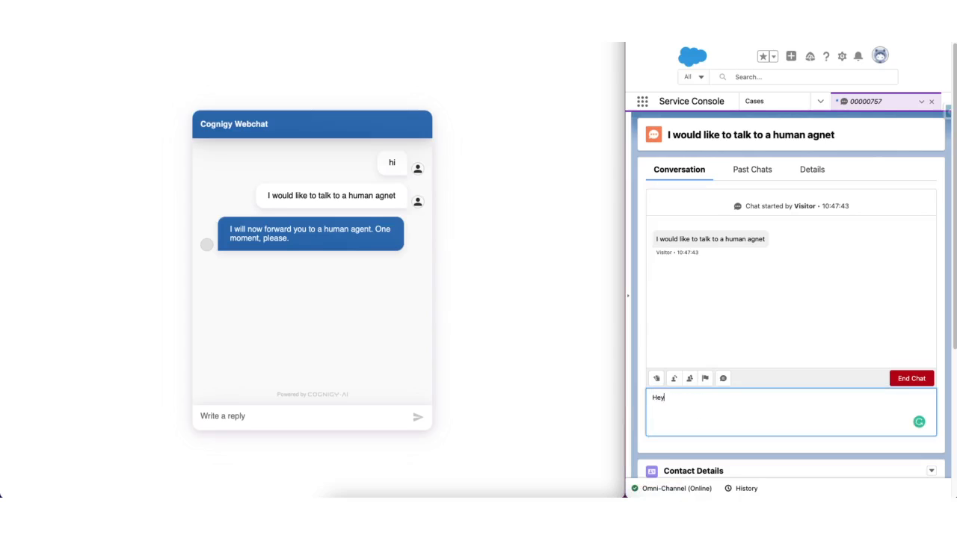
type("how can I help")
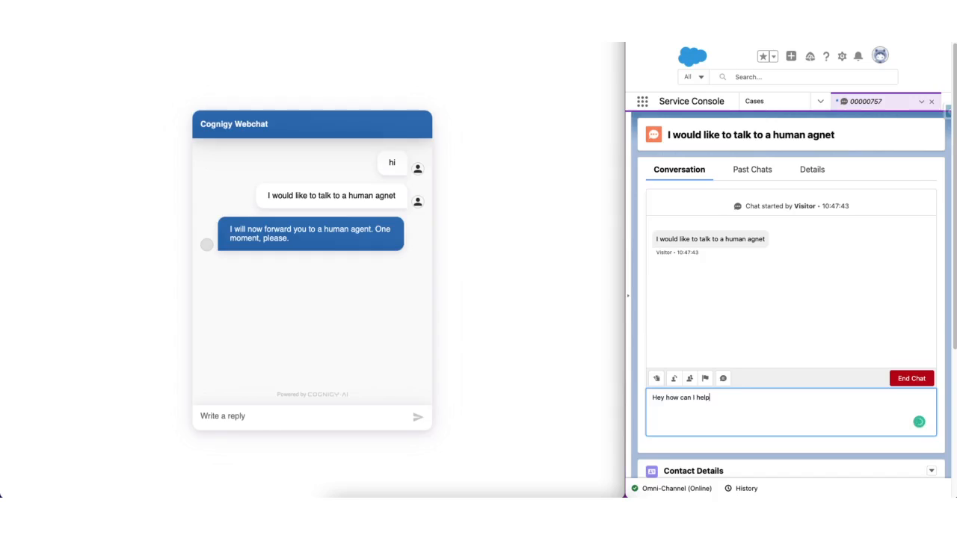
Send the visitor's request for their latest invoice
left_click(919, 422)
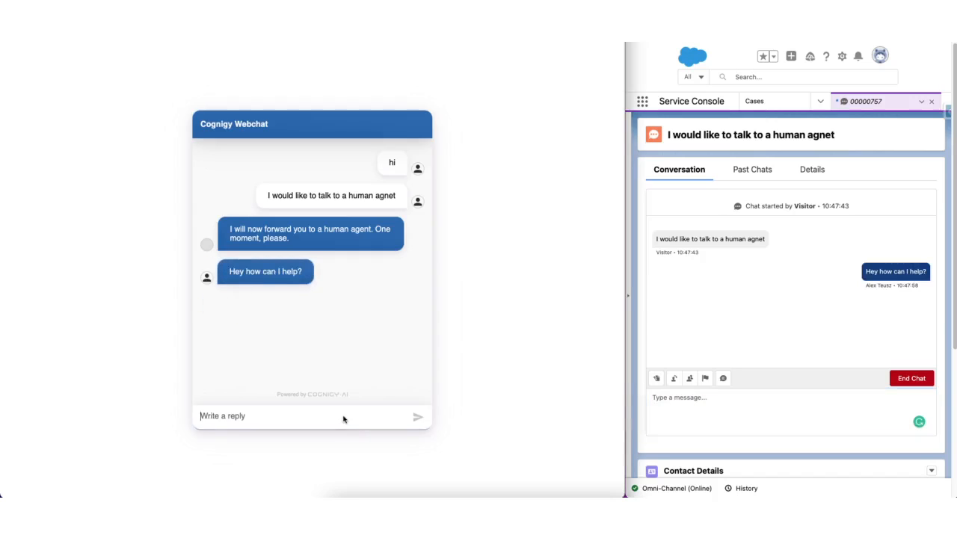
type("I need m")
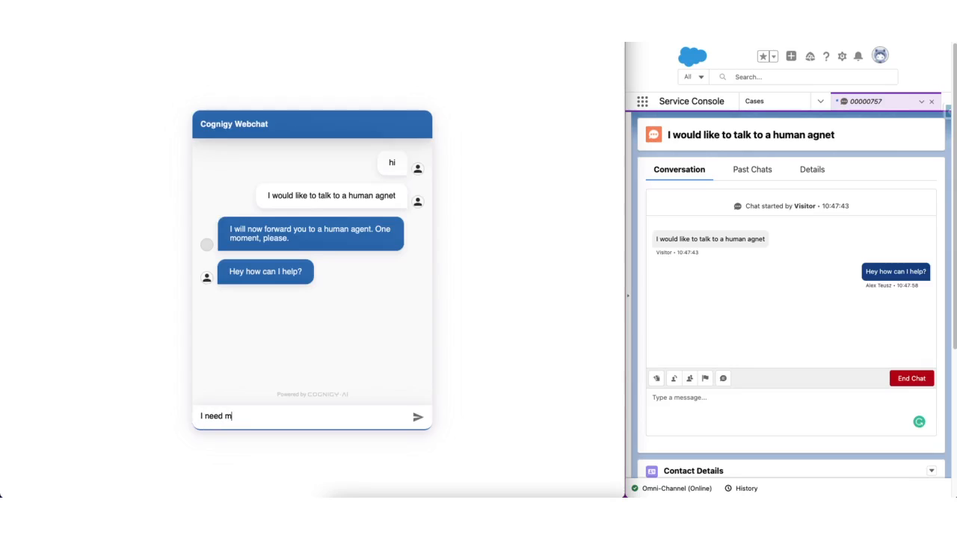
type("y latest")
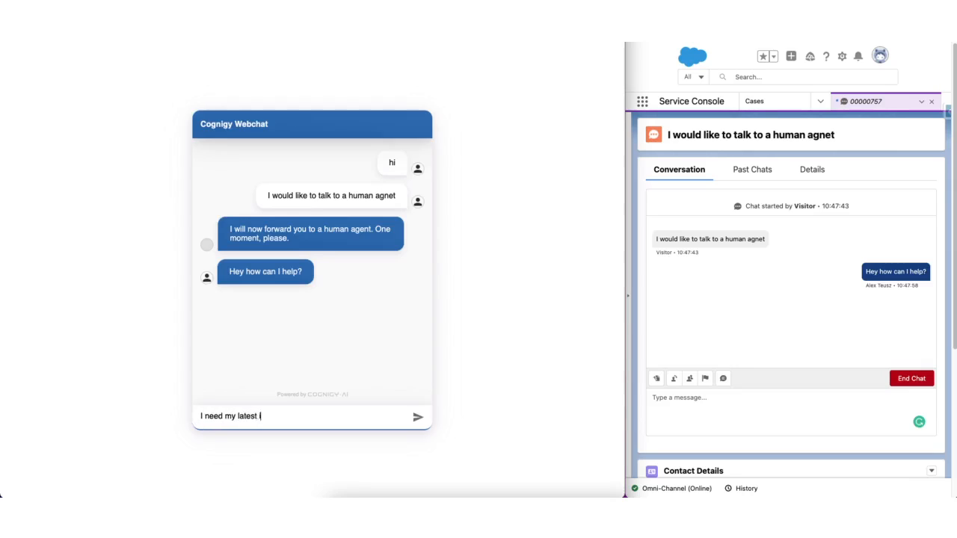
Reply 'Sure, I will send it to you.' as the agent, then end the chat
left_click(417, 416)
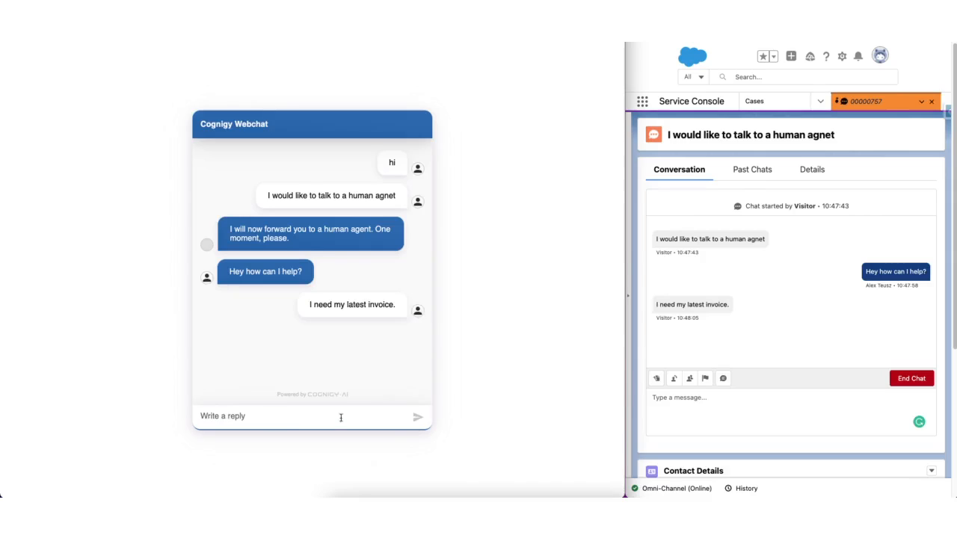
type("Sure")
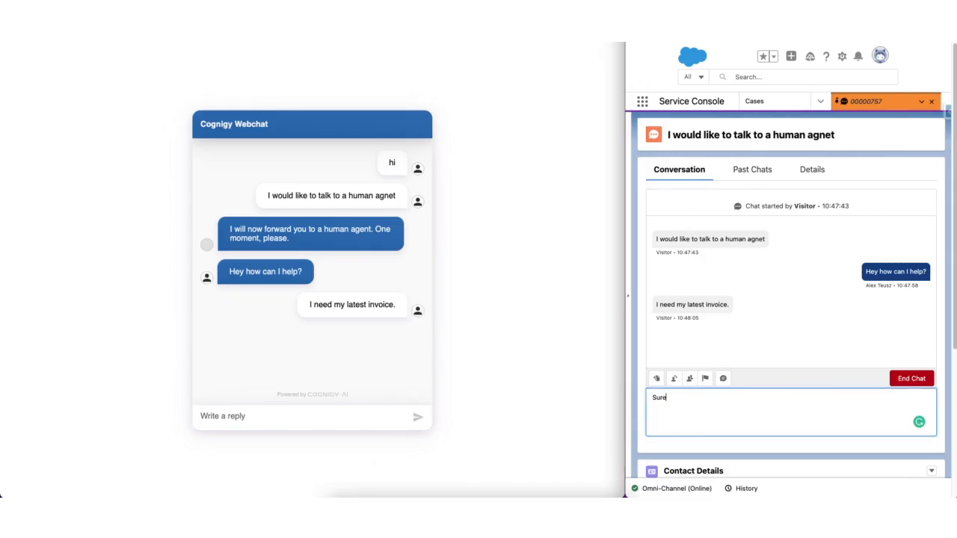
type(", I will sned")
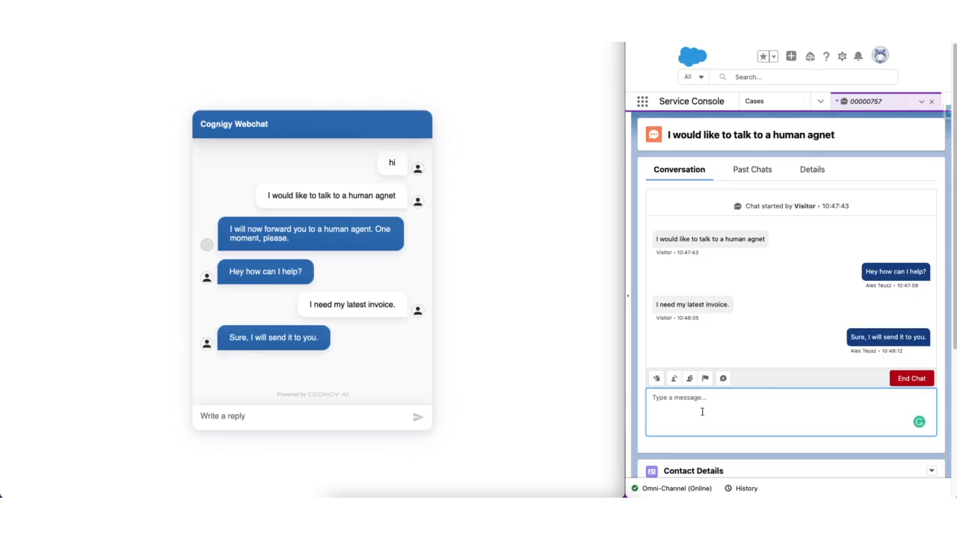
left_click(911, 379)
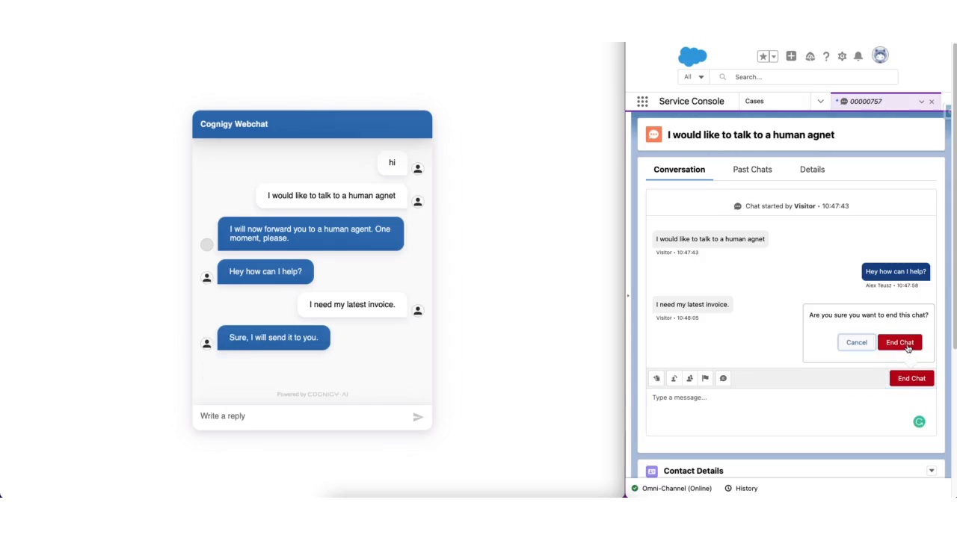
left_click(900, 343)
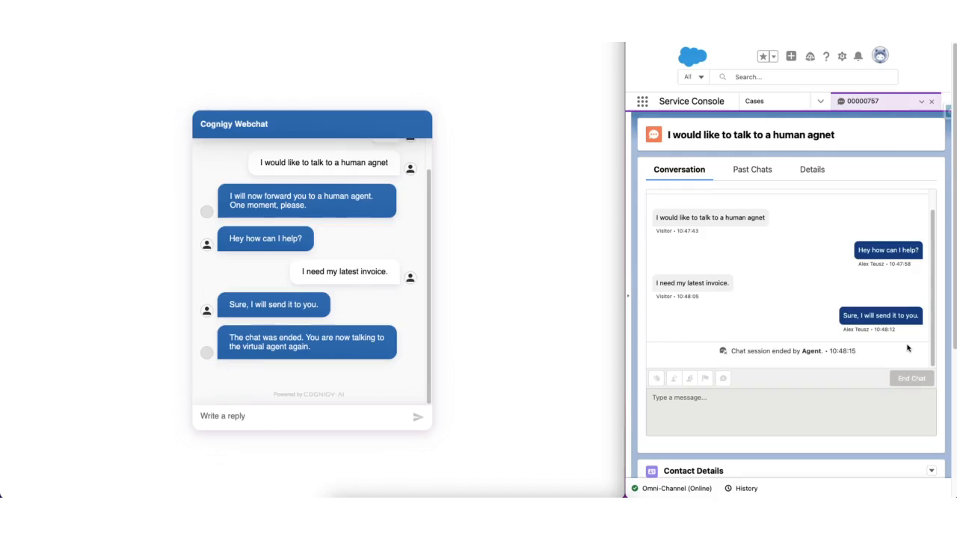